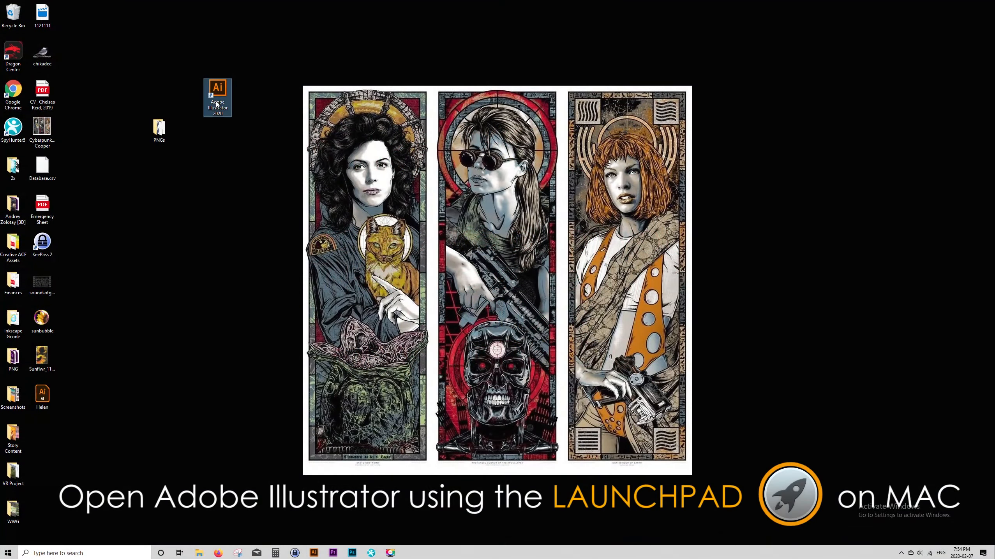
Launch Adobe Illustrator 2020 from its desktop shortcut
double_click(217, 91)
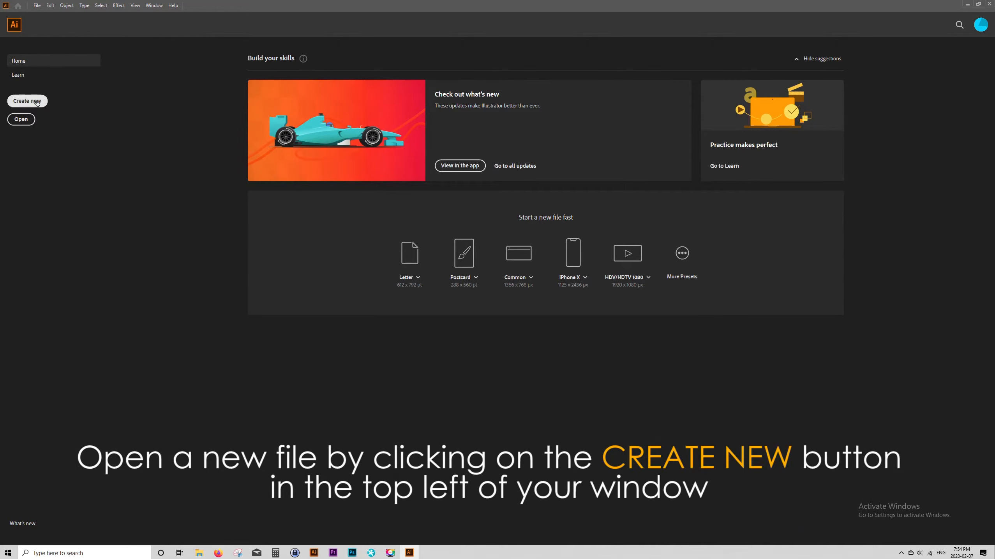
Create a Letter-preset document in inches, portrait, with 2 artboards
click(26, 101)
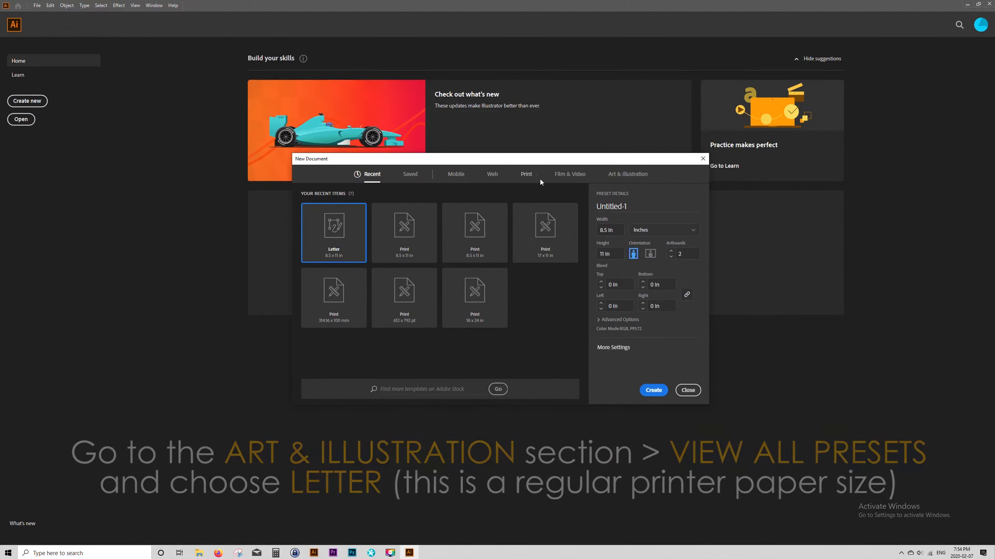
click(627, 174)
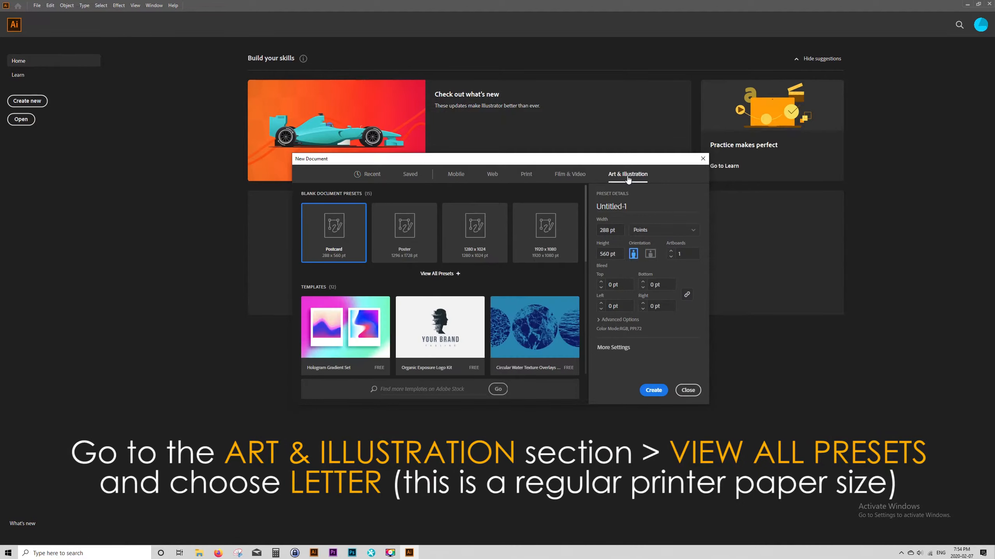
mouse_move(449, 281)
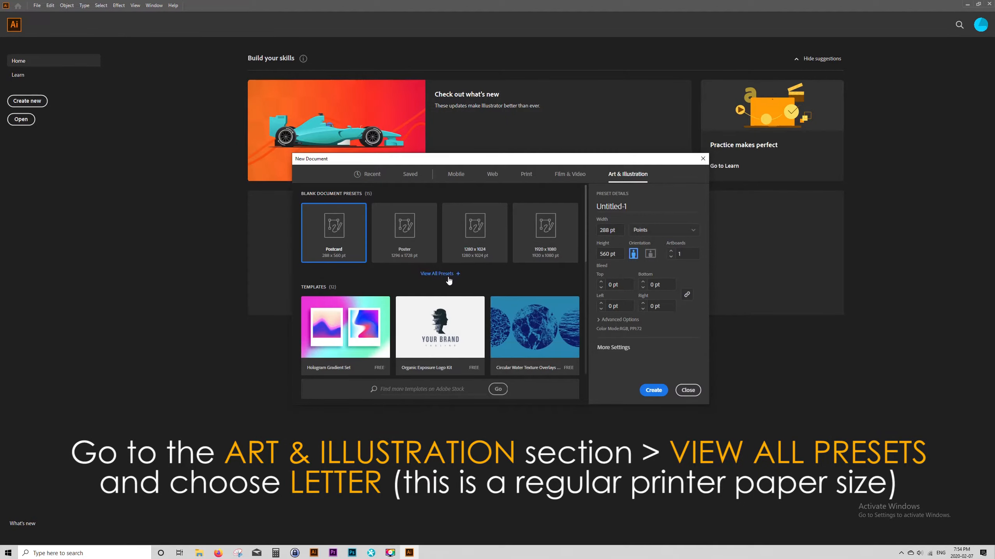
click(437, 274)
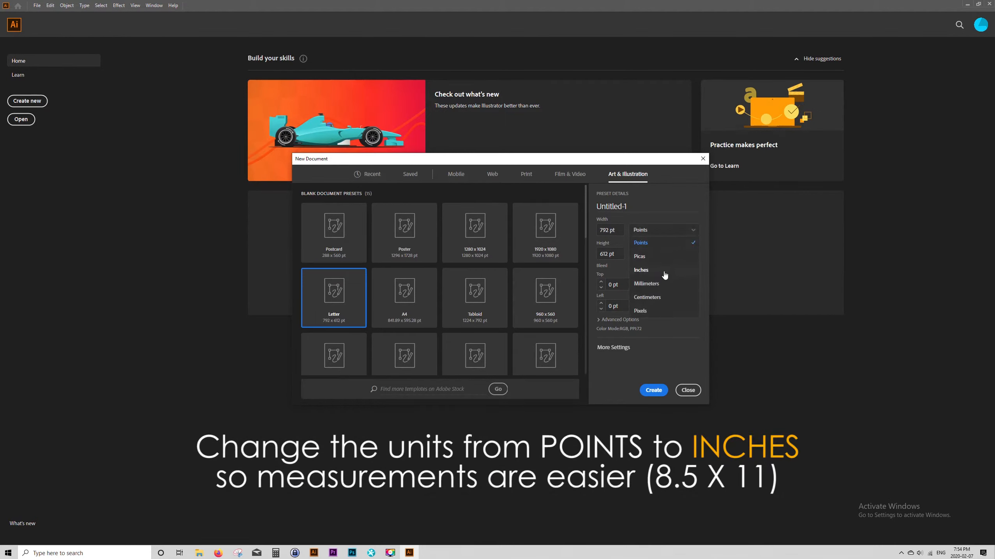
click(641, 269)
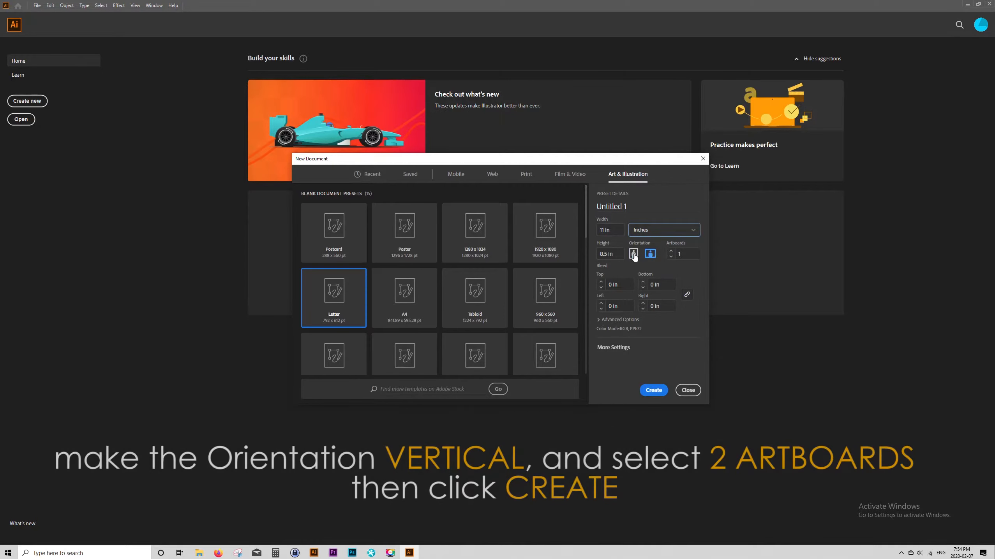
click(632, 254)
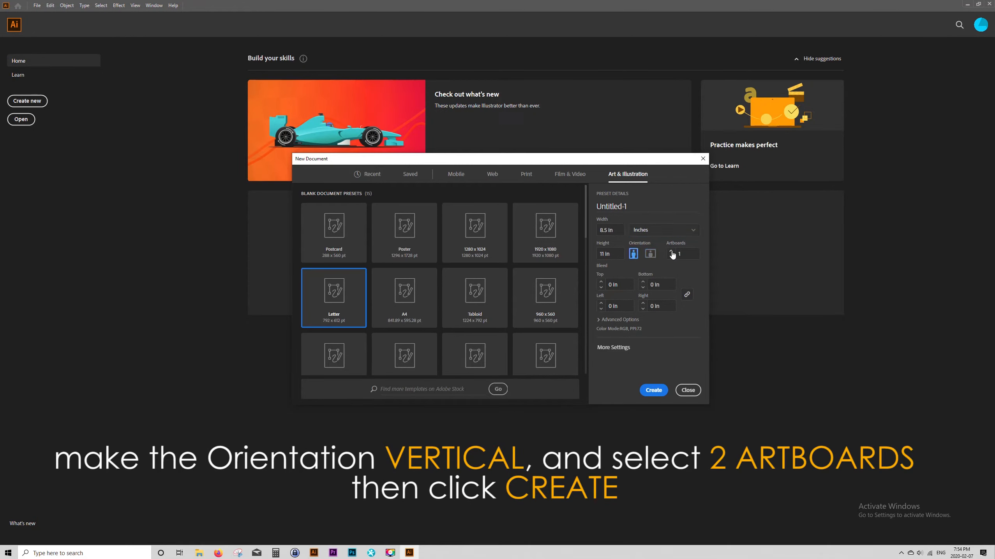
click(671, 251)
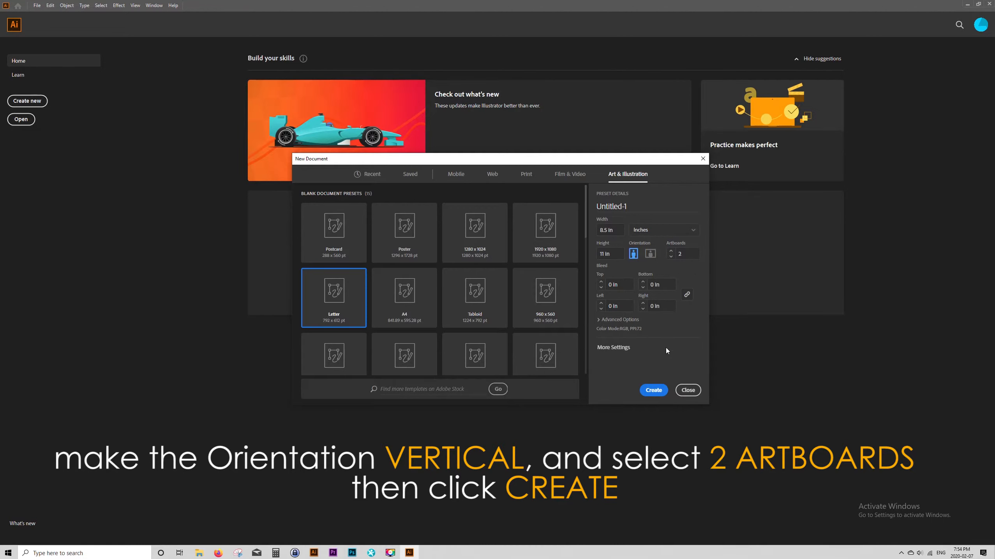
click(653, 390)
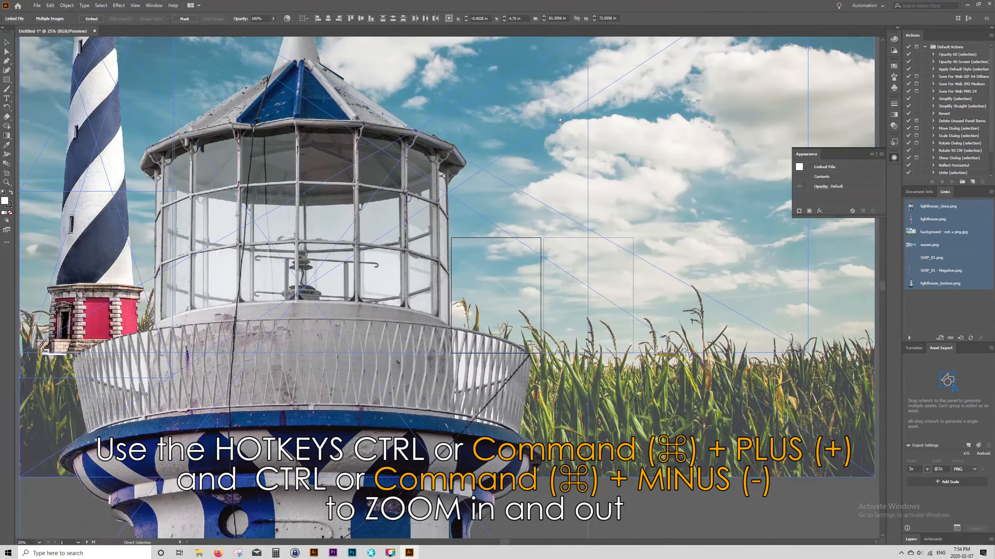
Zoom out (Ctrl+minus) to see the lighthouse photos across both artboards
key(ctrl+minus)
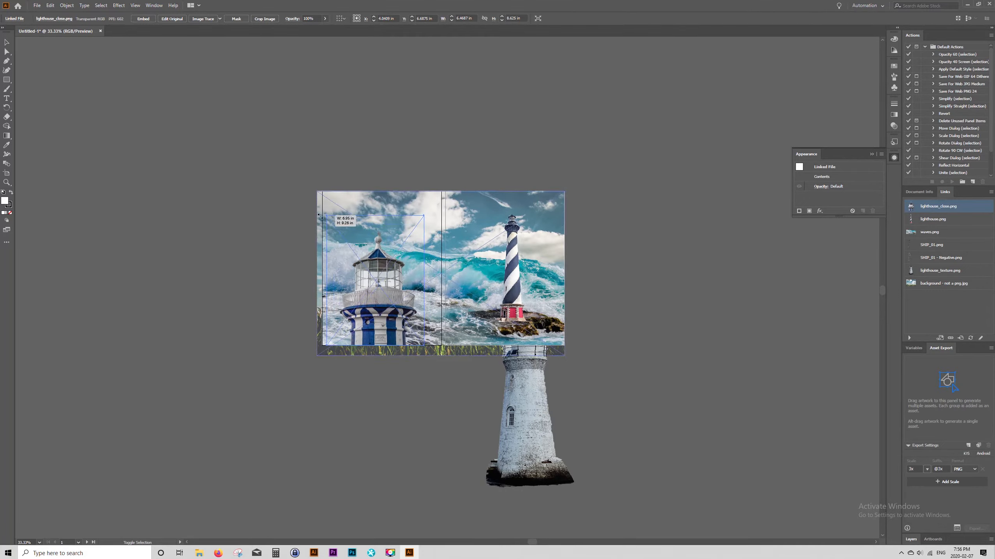
Save the collage as lighthouse_collage.ai, accepting the default Illustrator options
click(37, 6)
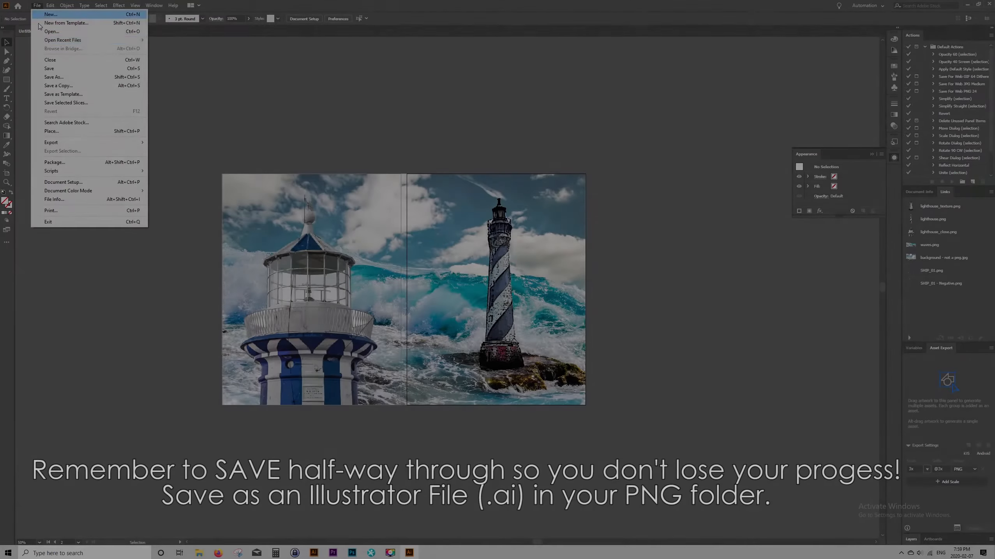
click(54, 77)
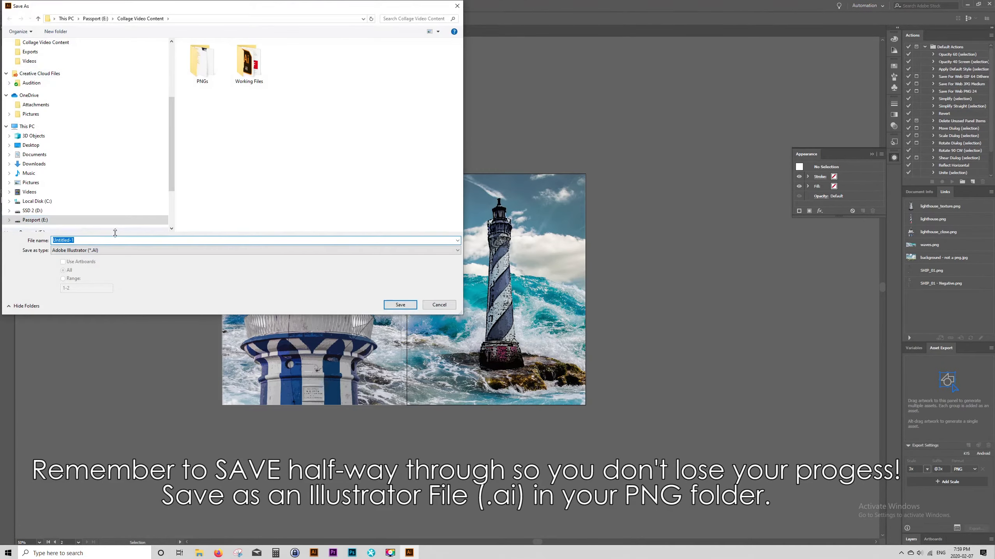
text(lighthouse_collage)
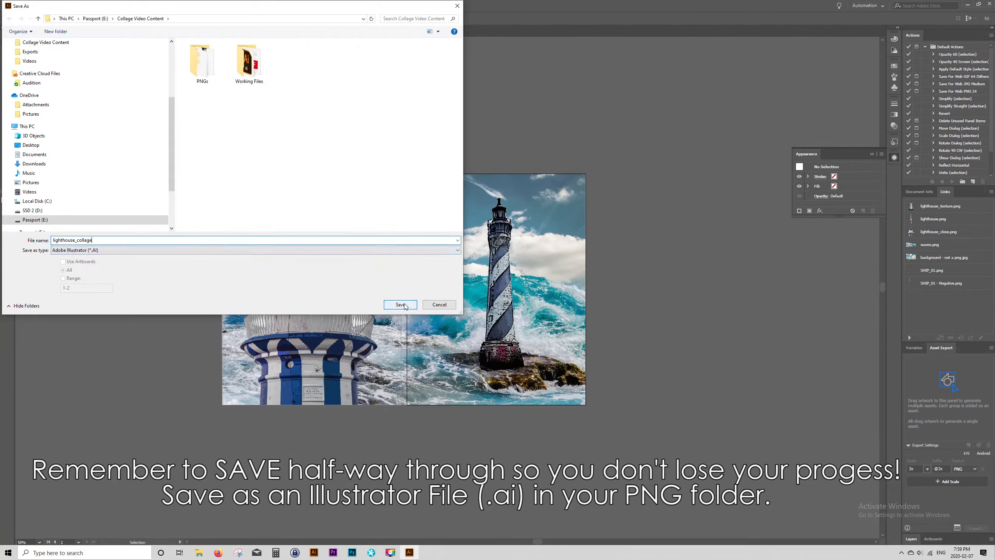
click(399, 305)
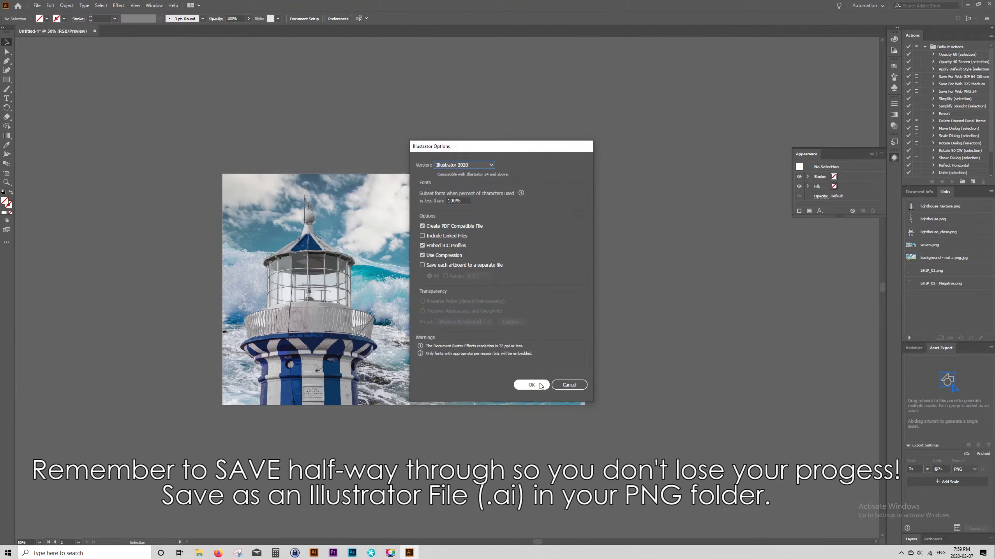
click(531, 385)
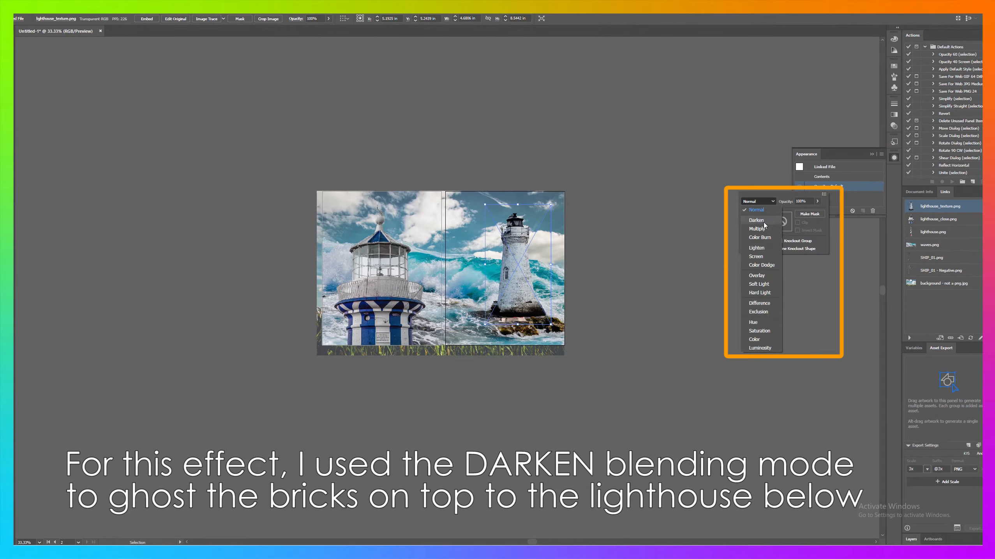
Set the brick texture's blending mode to Darken over the striped lighthouse
click(757, 276)
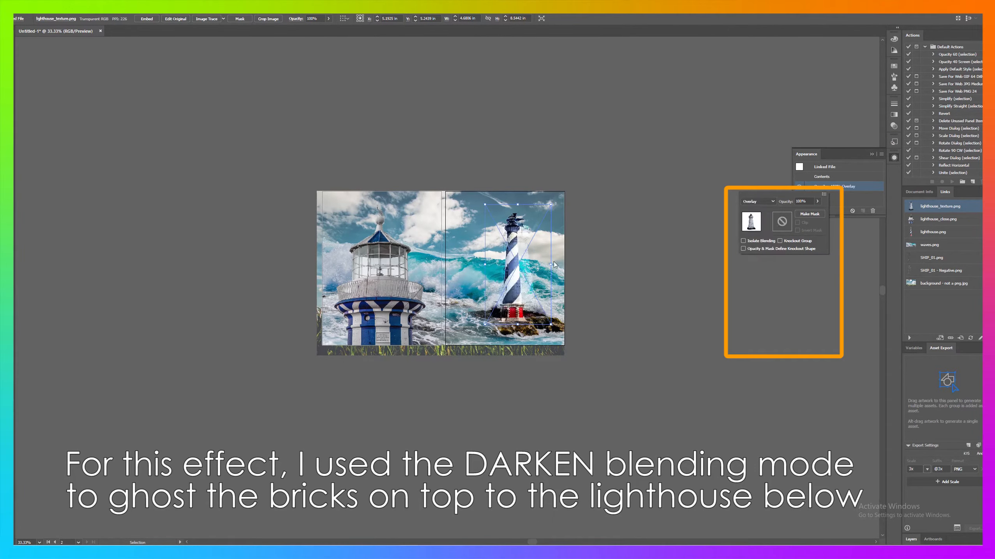
click(757, 201)
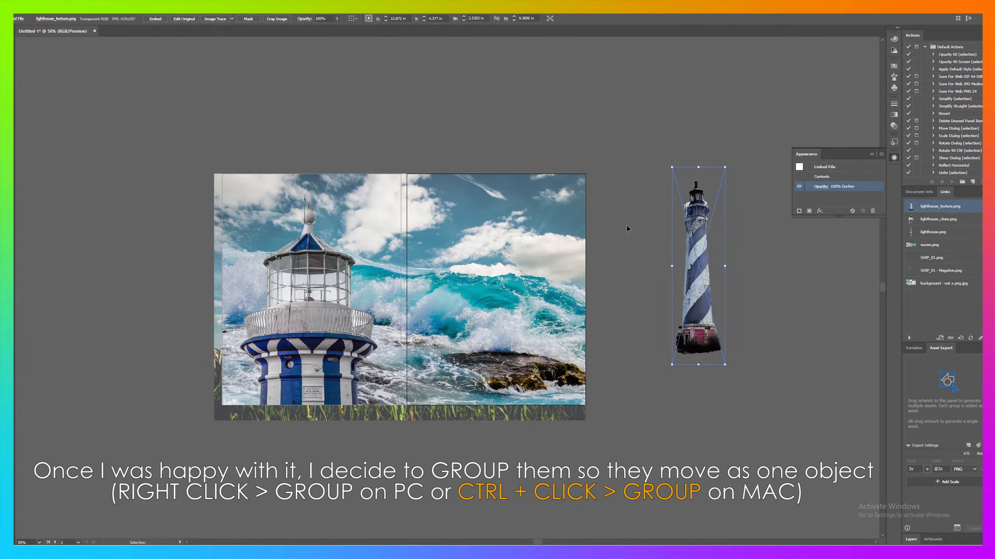
Group the striped lighthouse and brick texture from the right-click menu
right_click(698, 263)
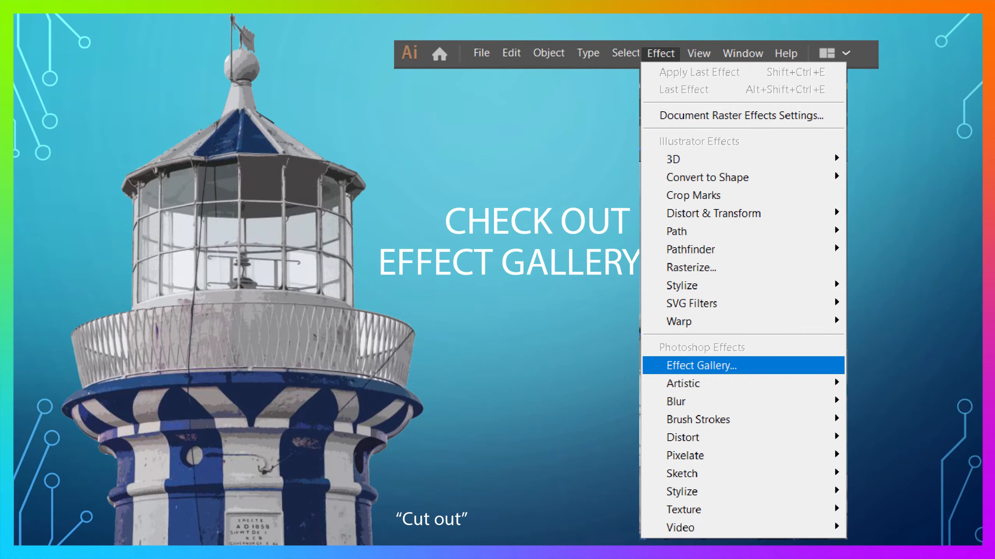
Apply Artistic > Poster Edges from the Effect Gallery after trying Cutout
click(701, 366)
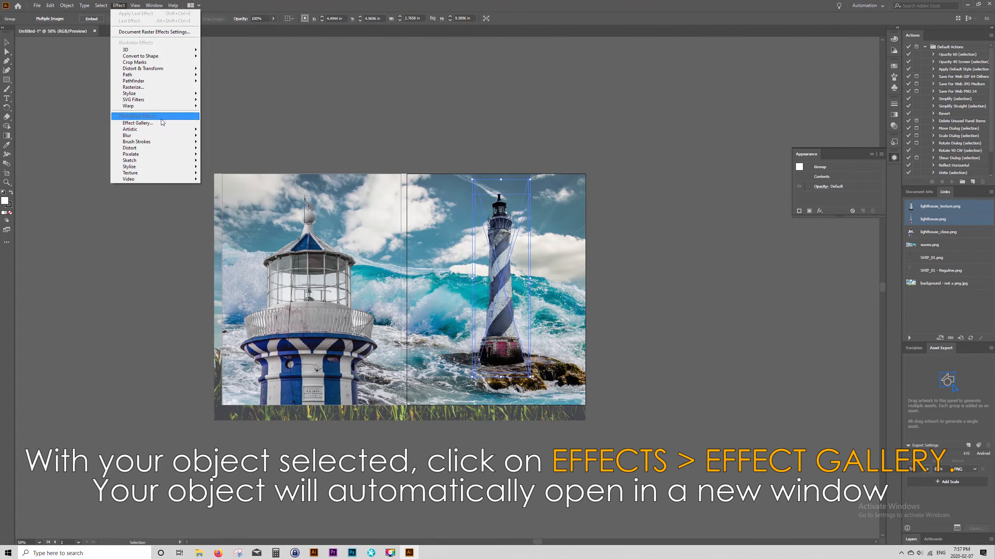
click(137, 122)
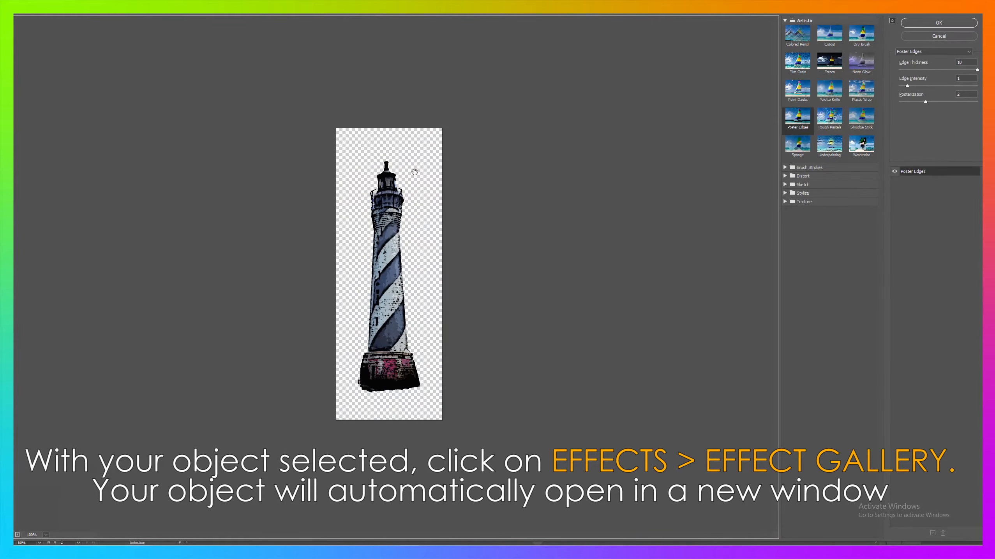
click(829, 34)
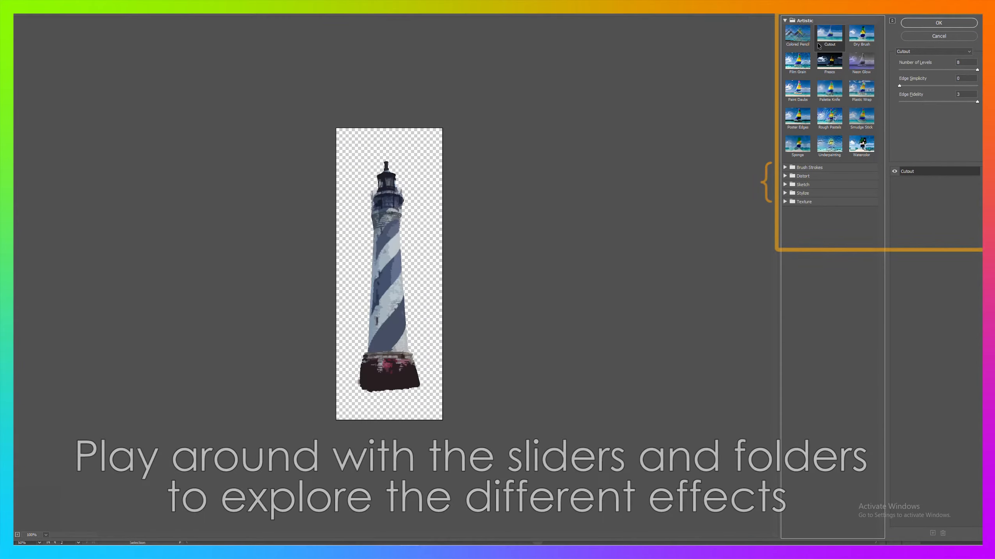
click(964, 78)
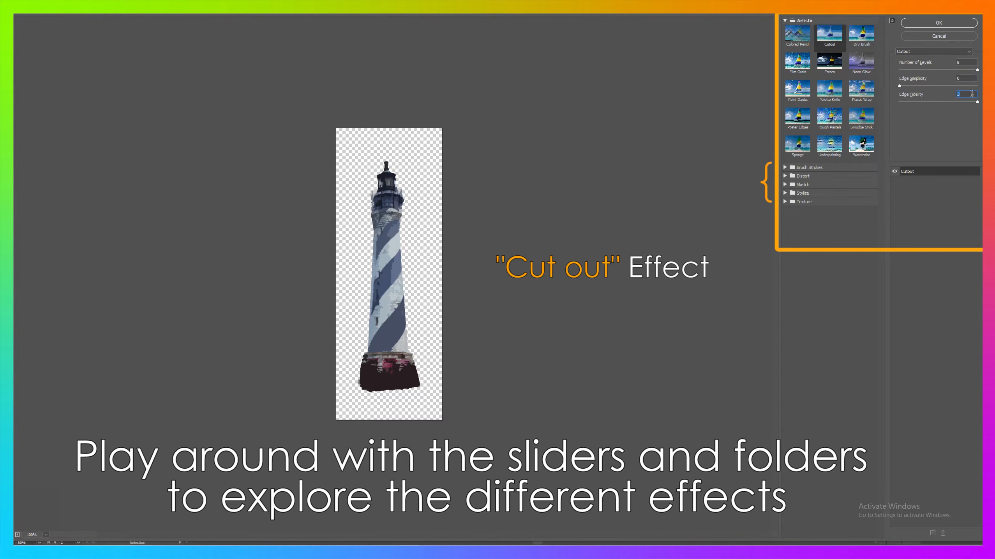
click(797, 116)
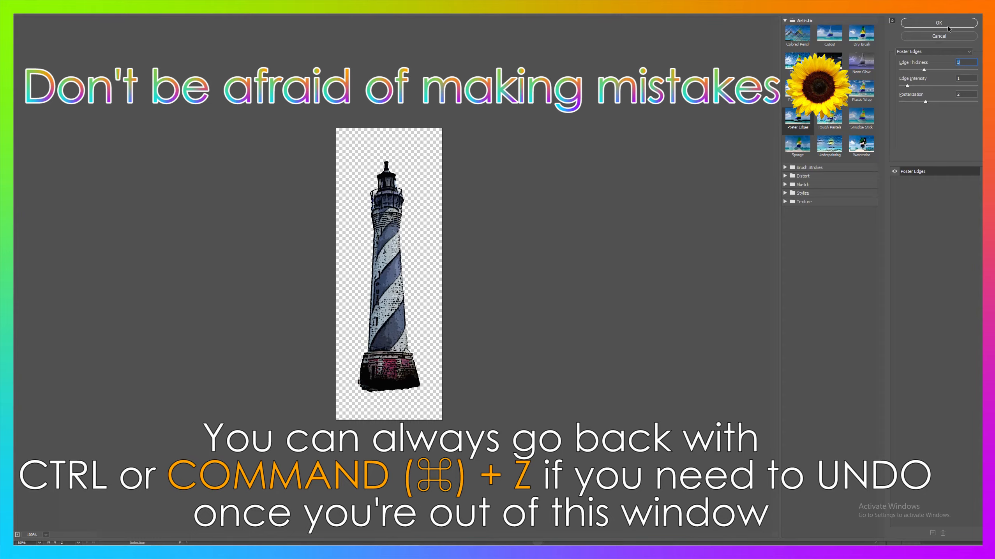
click(939, 23)
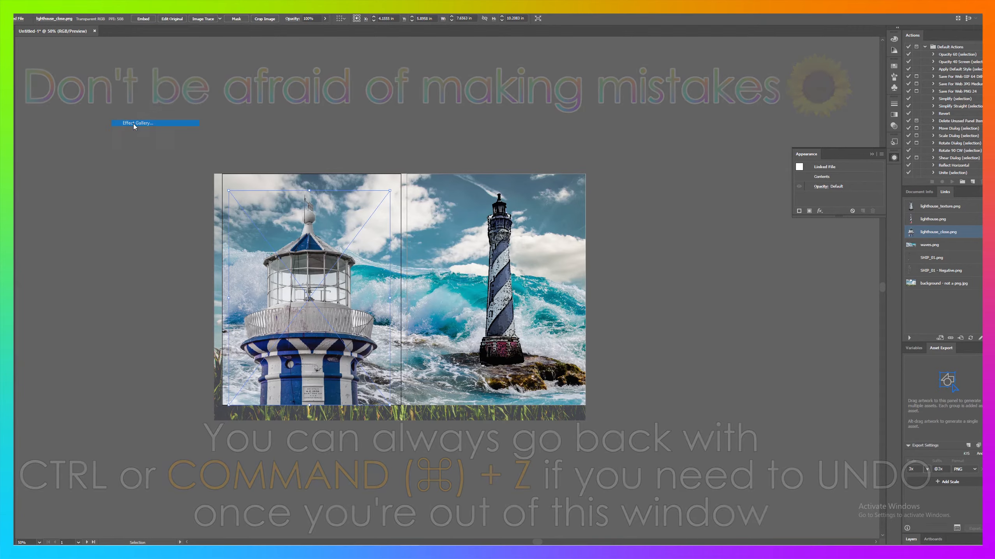
Preview the Cutout effect on the blue-and-white lighthouse, adjusting edge simplicity and fidelity
click(138, 122)
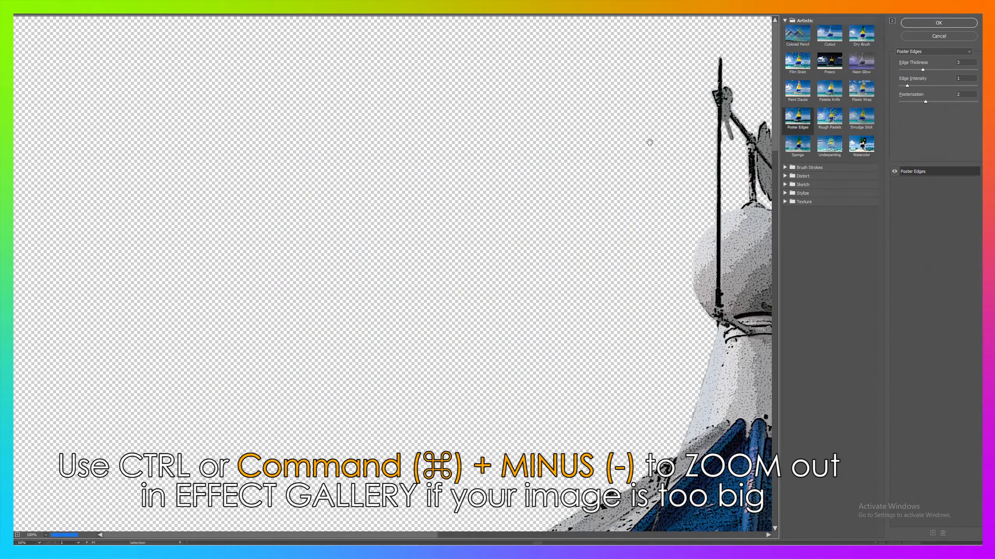
key(ctrl+minus)
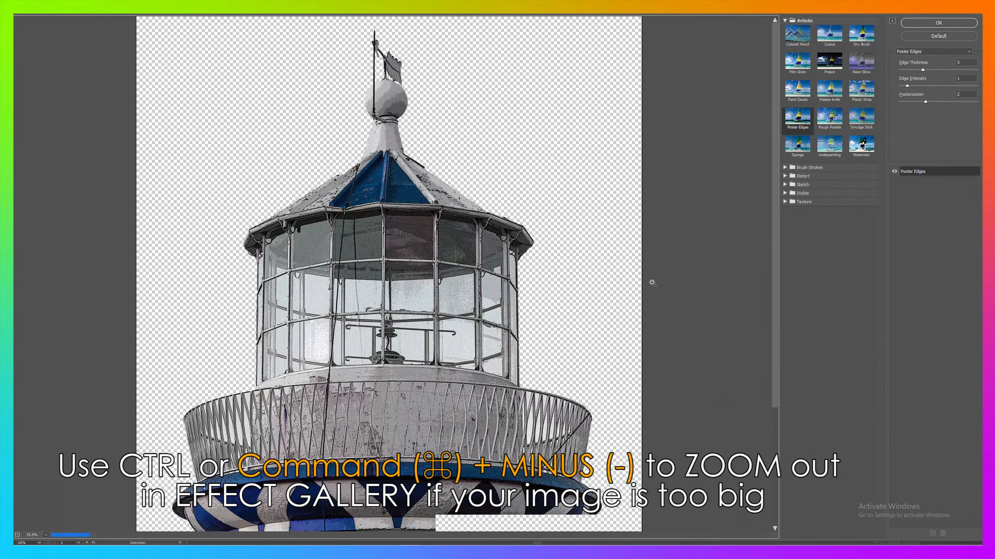
key(ctrl+minus)
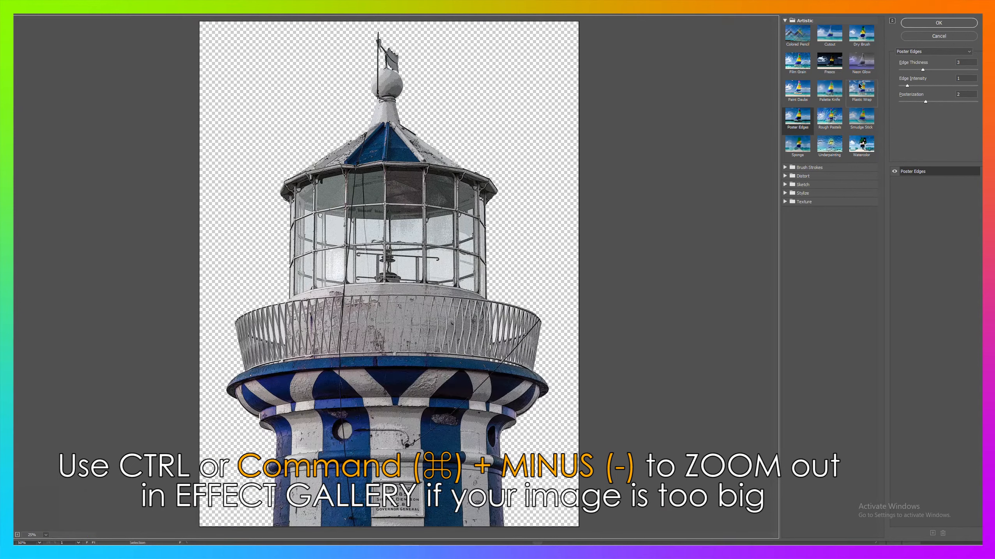
click(829, 33)
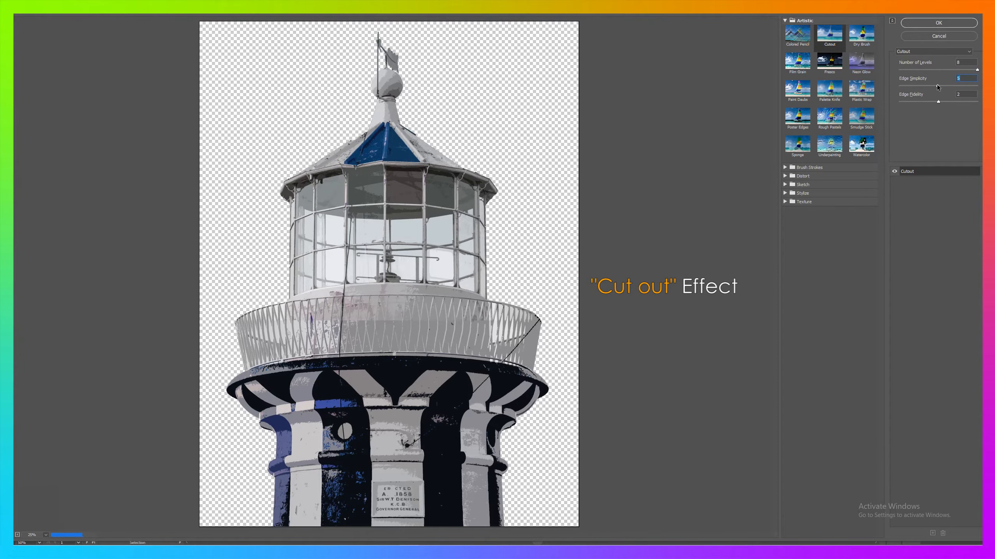
click(938, 23)
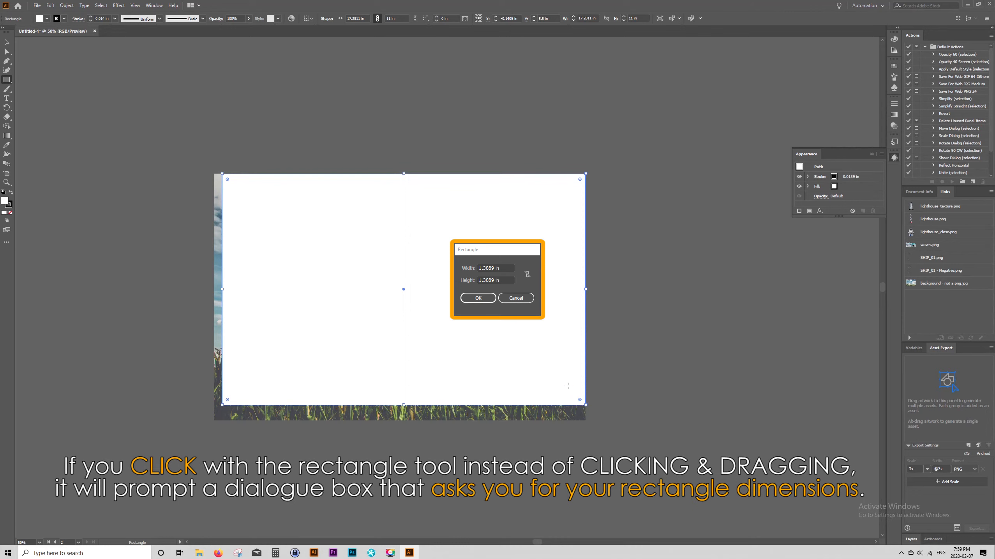
mouse_move(559, 370)
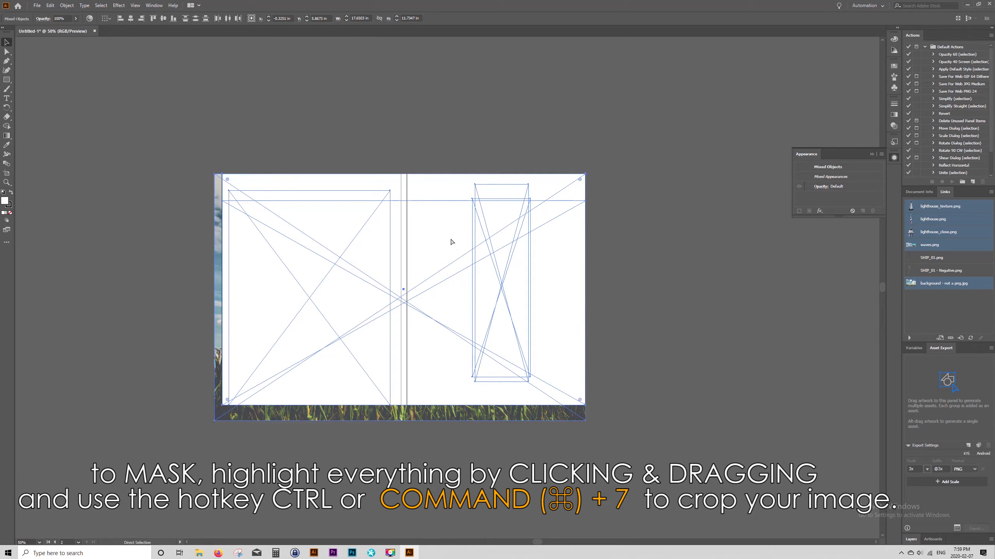
Clip the collage to the two-page rectangle with Ctrl+7
key(ctrl+7)
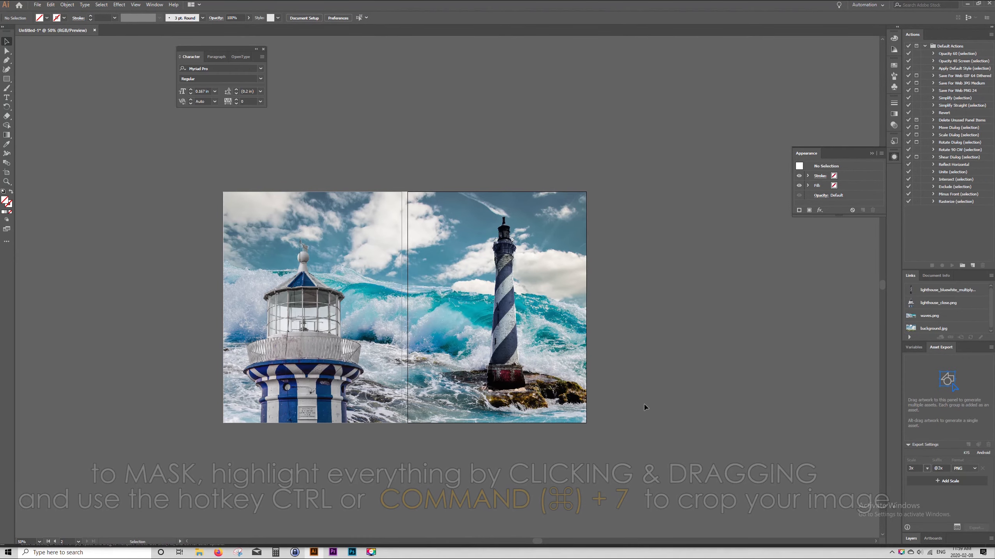
Select the whole collage and set up Export Selection with a single export scale
right_click(559, 326)
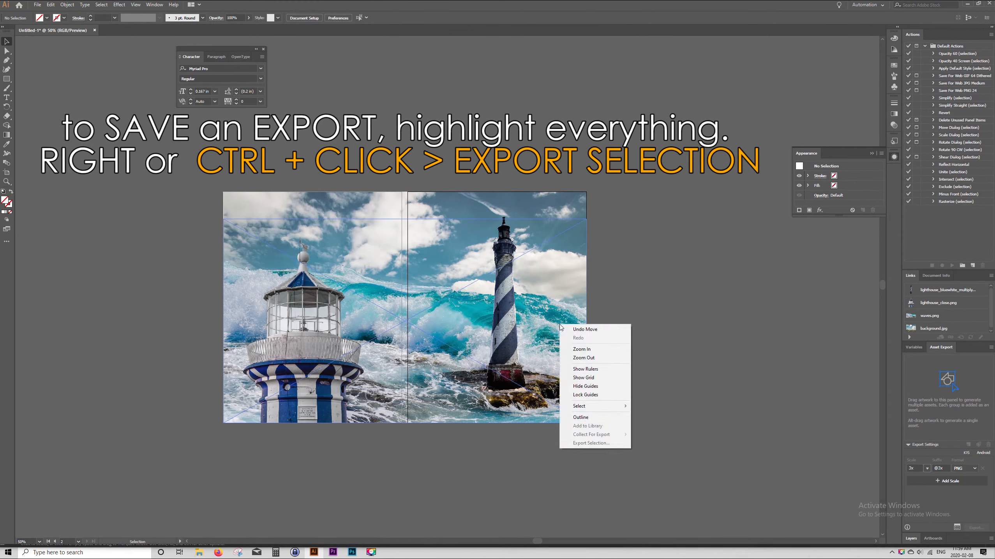
click(595, 447)
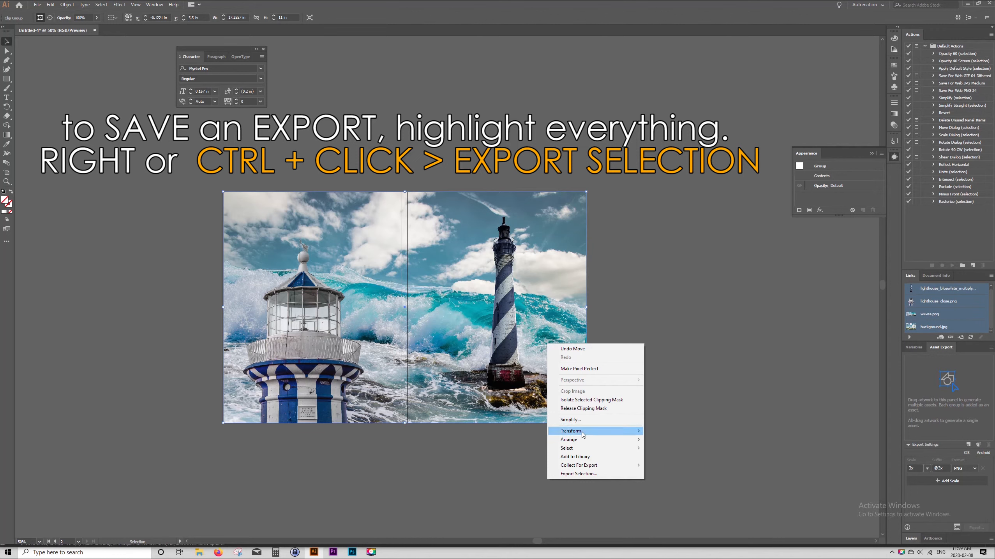
click(579, 474)
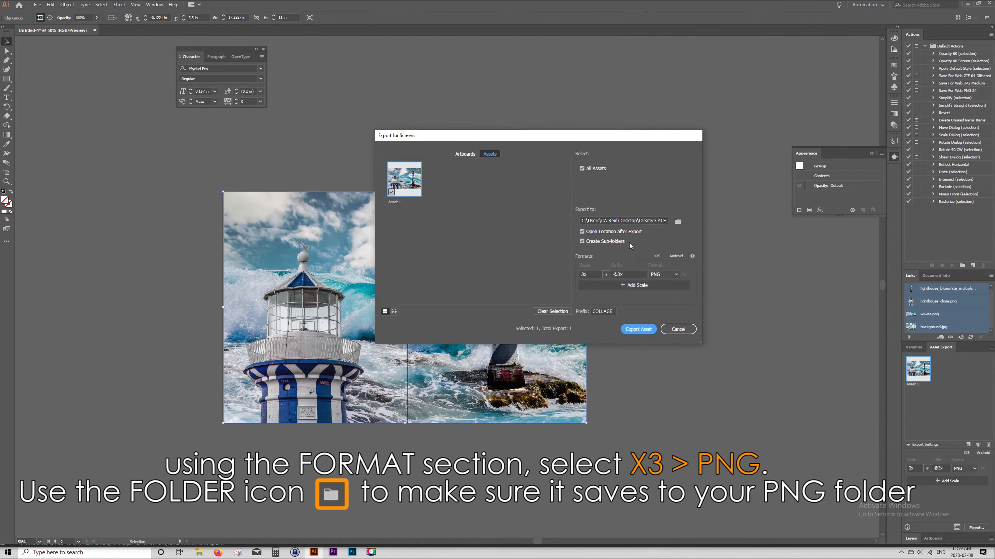
click(633, 285)
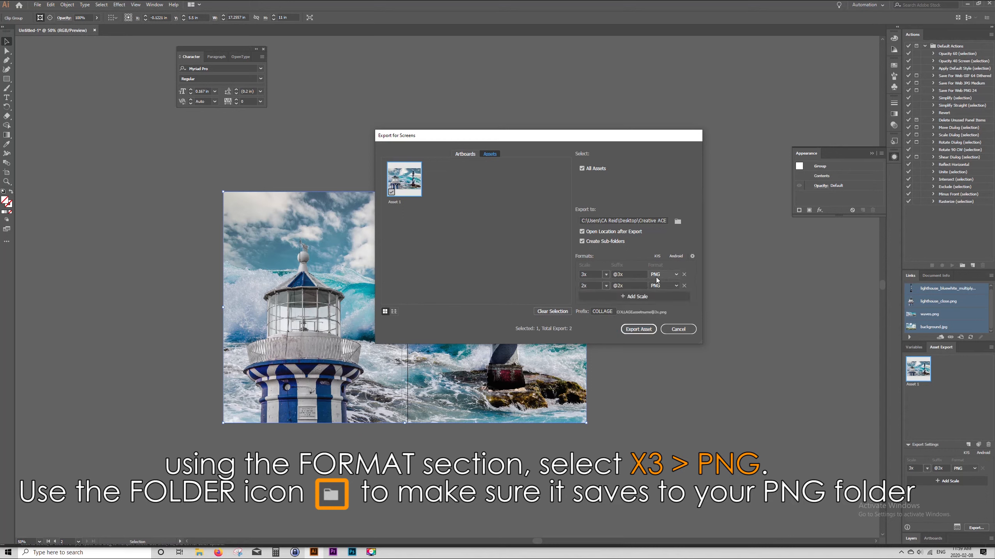
click(606, 274)
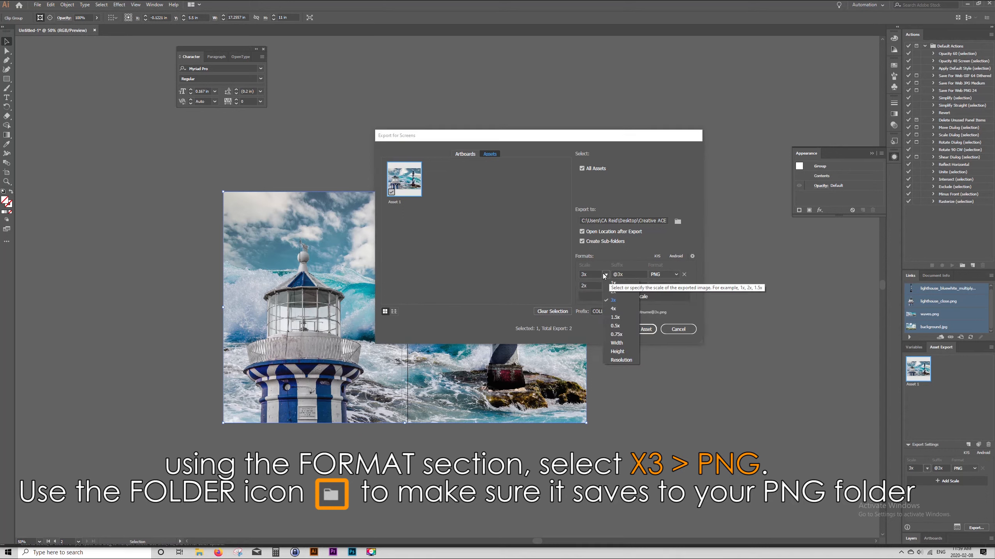
click(612, 299)
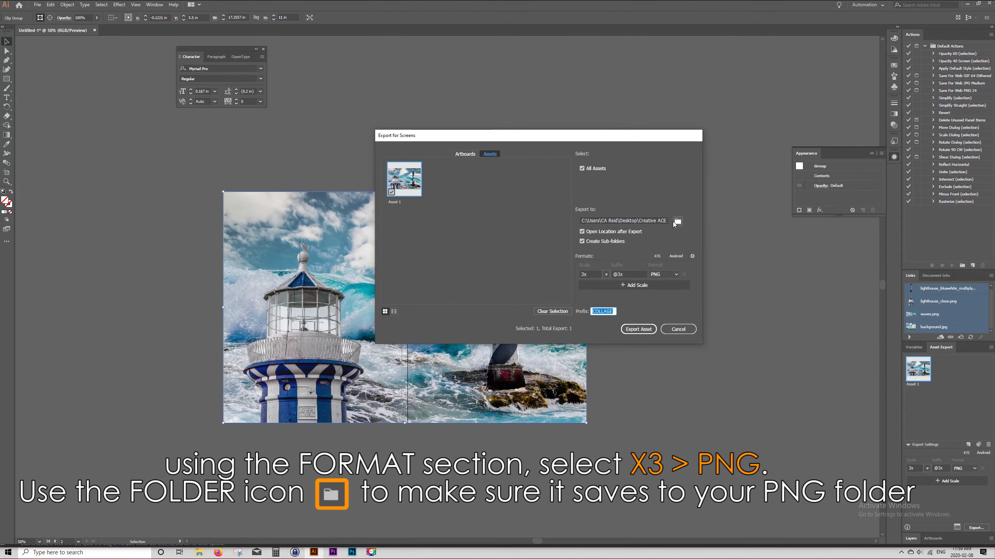
Export the 3x PNG into the 3x folder and open it in the viewer
click(676, 221)
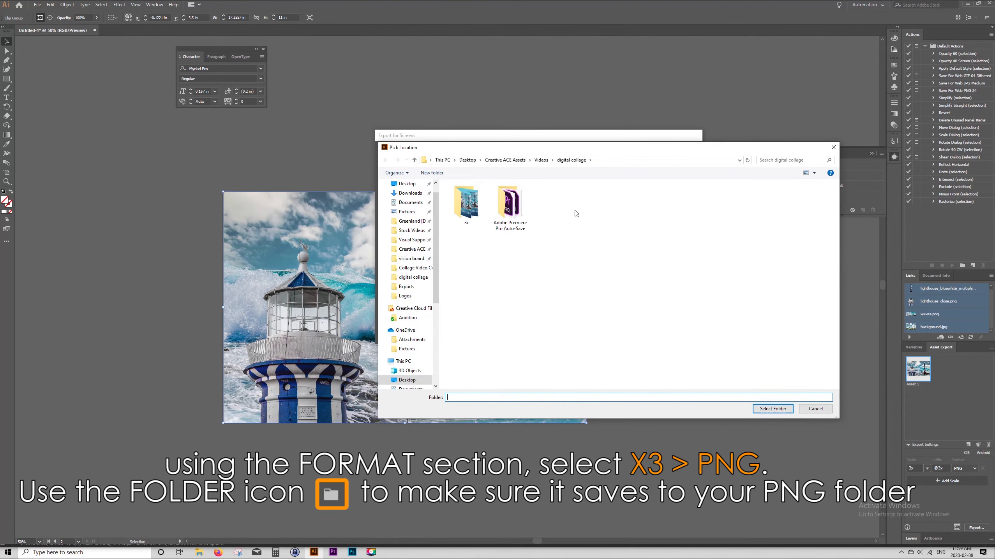
mouse_move(515, 159)
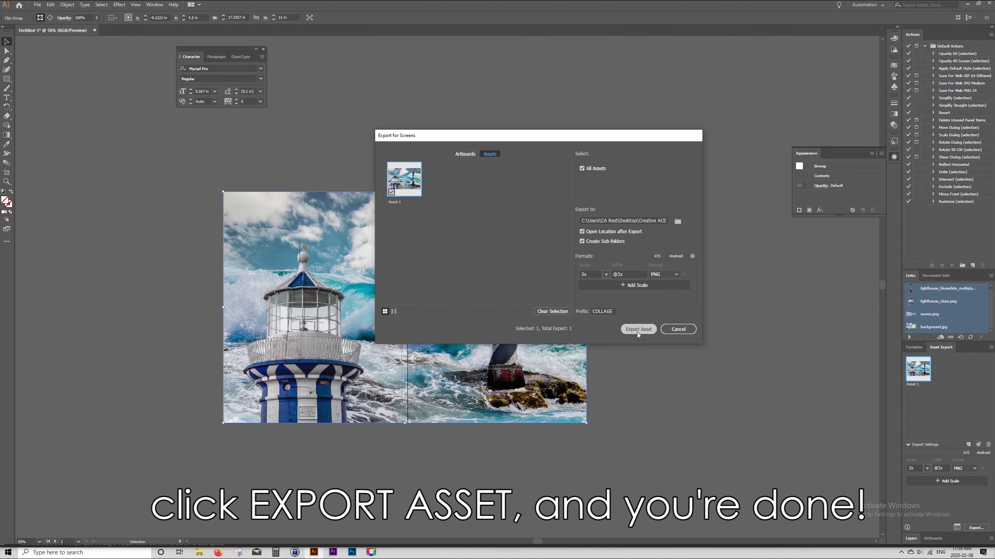
click(639, 329)
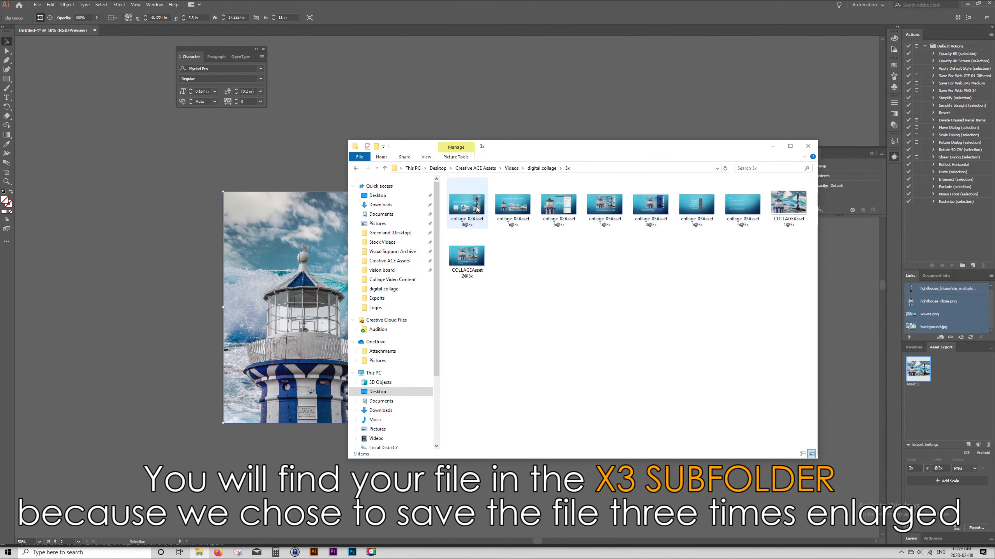
double_click(788, 204)
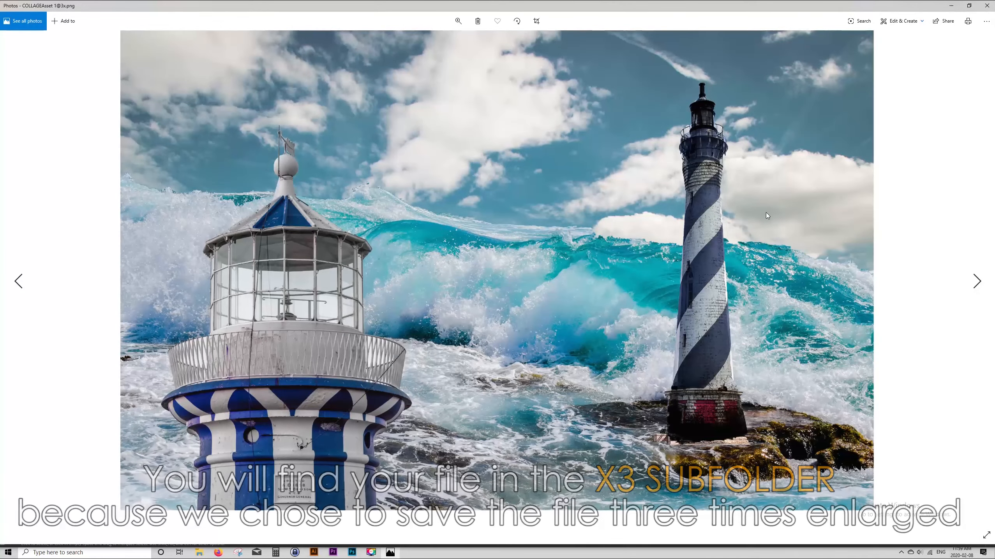